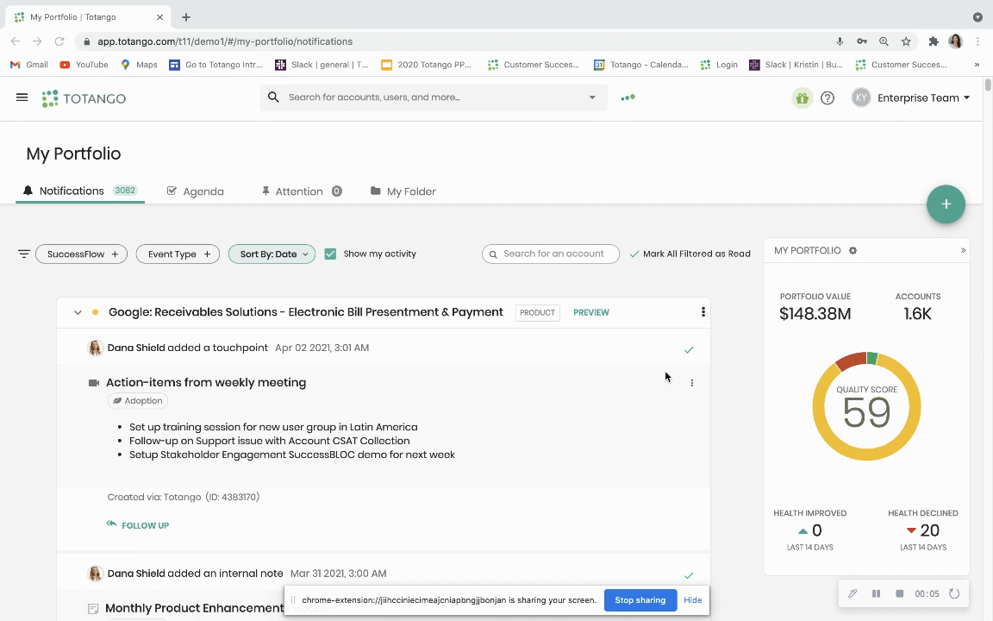
pyautogui.moveTo(107, 352)
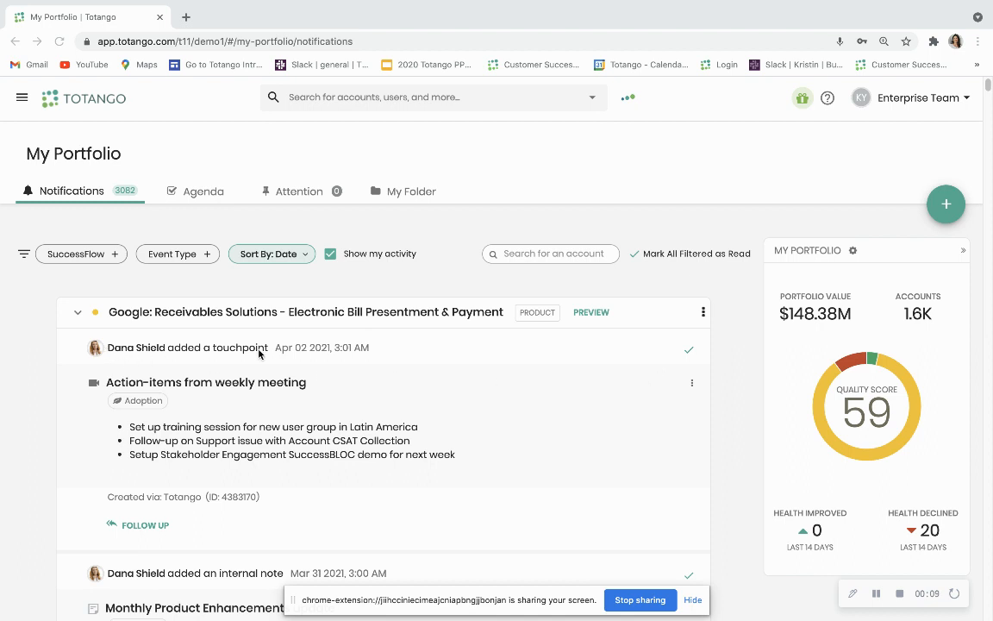
pyautogui.moveTo(266, 354)
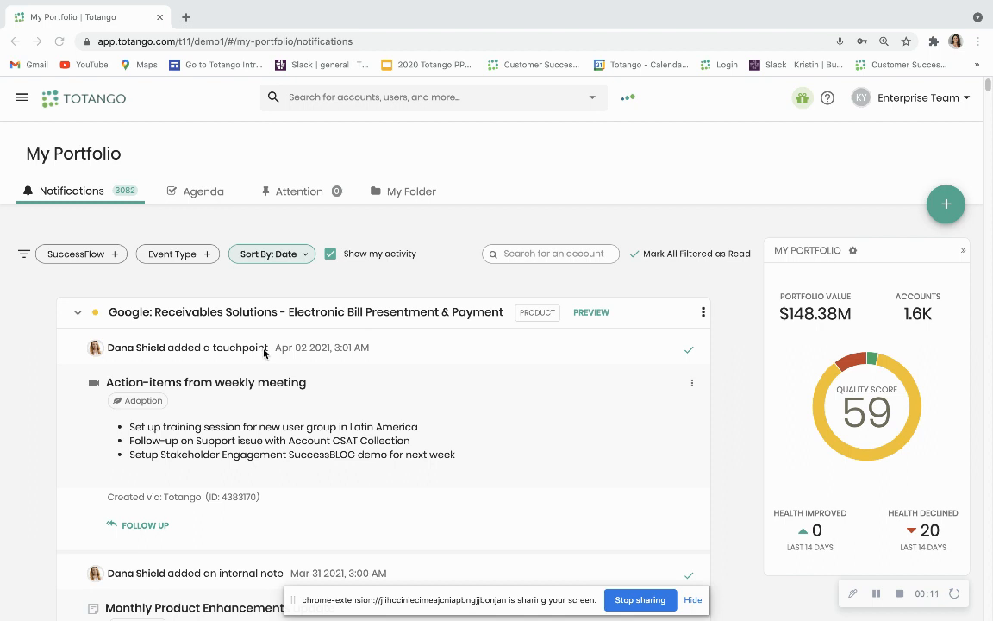
pyautogui.moveTo(269, 357)
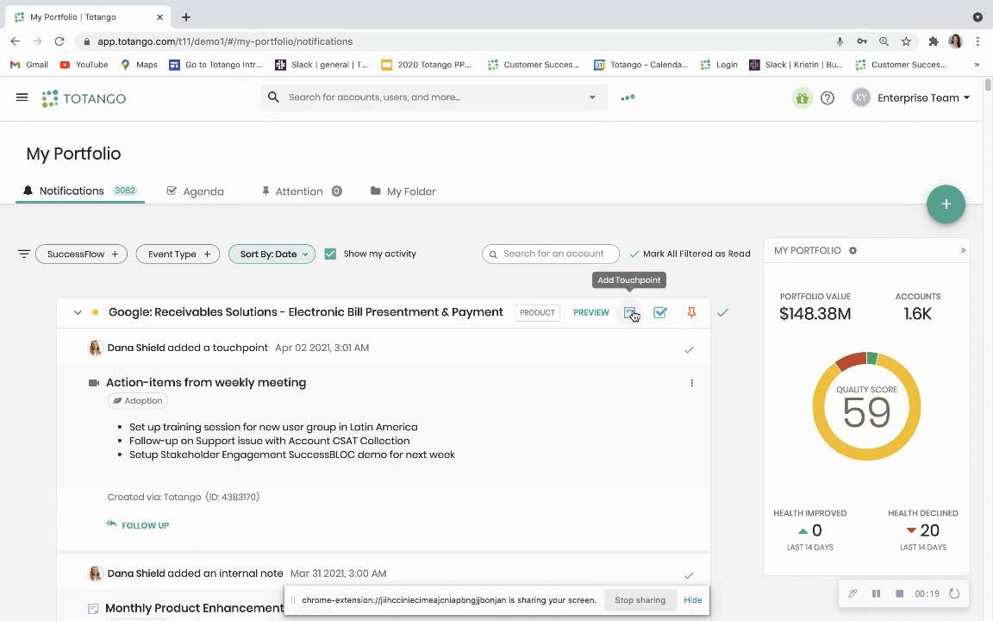
# Step: Start a touchpoint on the Google row and review its Type, Date, Participants and Subject fields
pyautogui.click(631, 312)
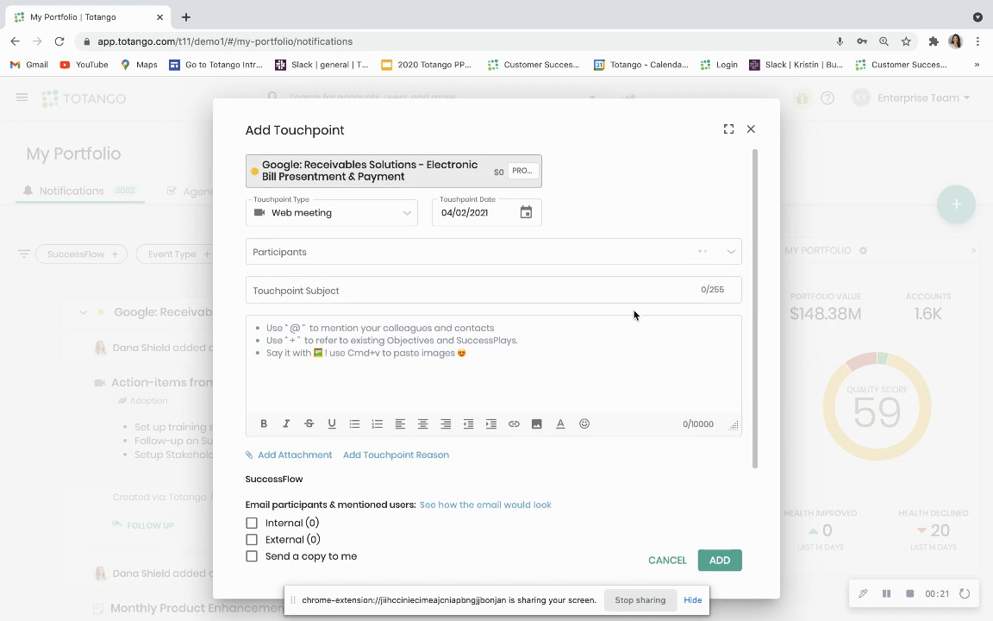
pyautogui.click(493, 290)
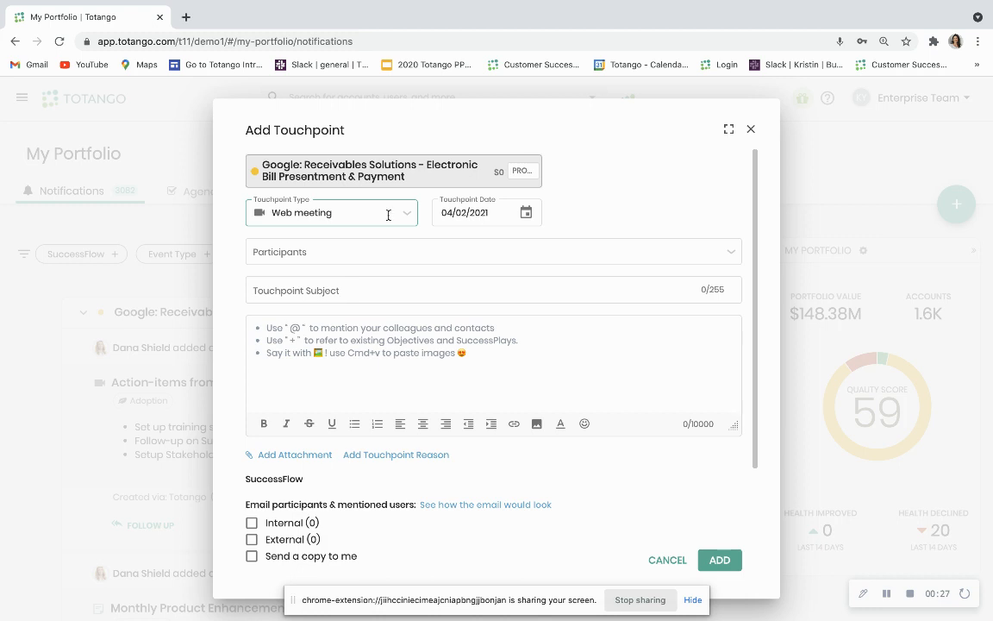
pyautogui.click(331, 212)
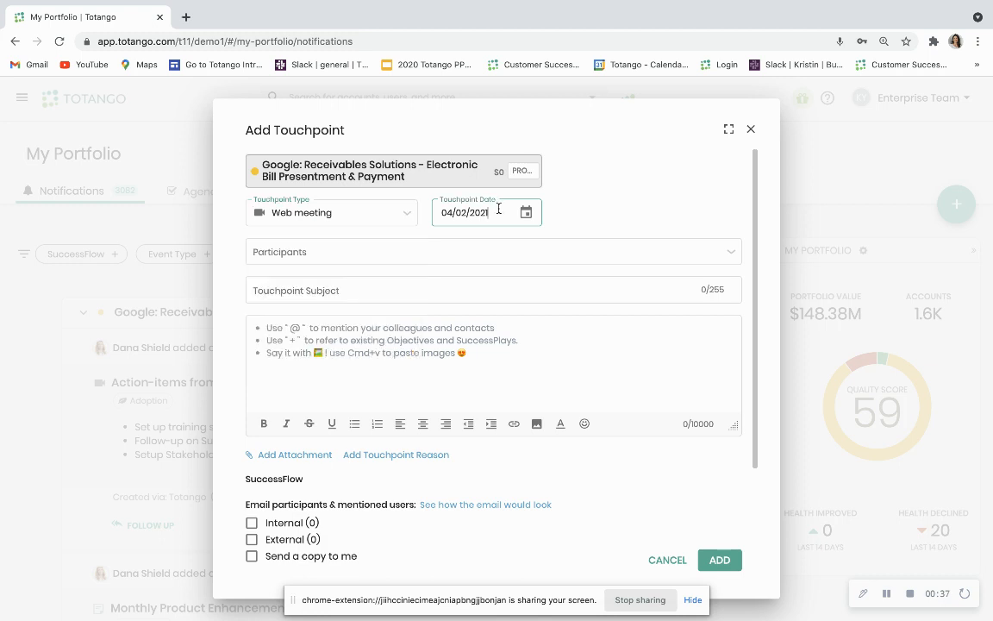
pyautogui.click(476, 252)
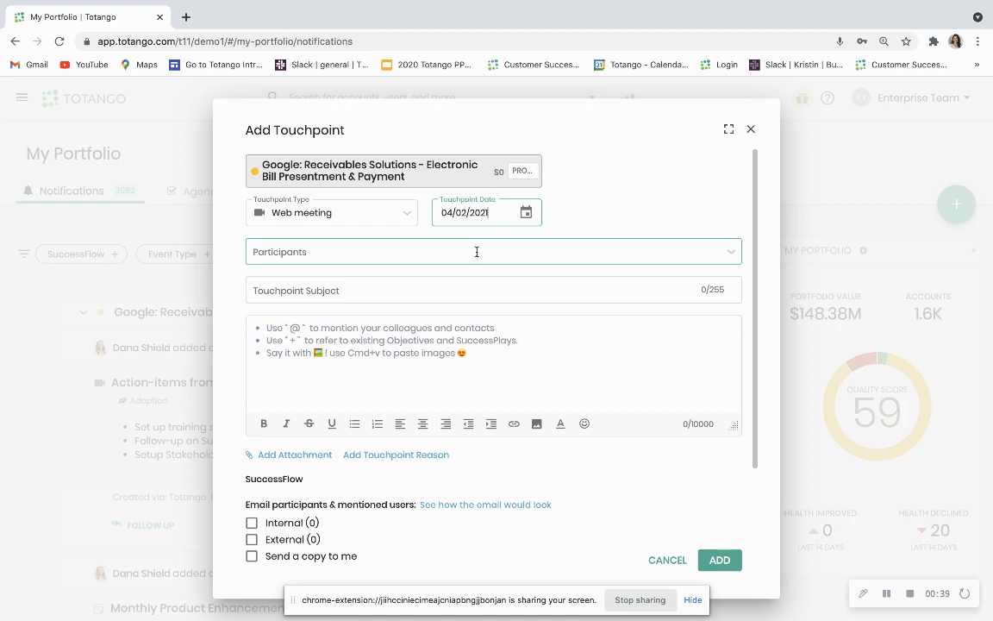
pyautogui.click(476, 252)
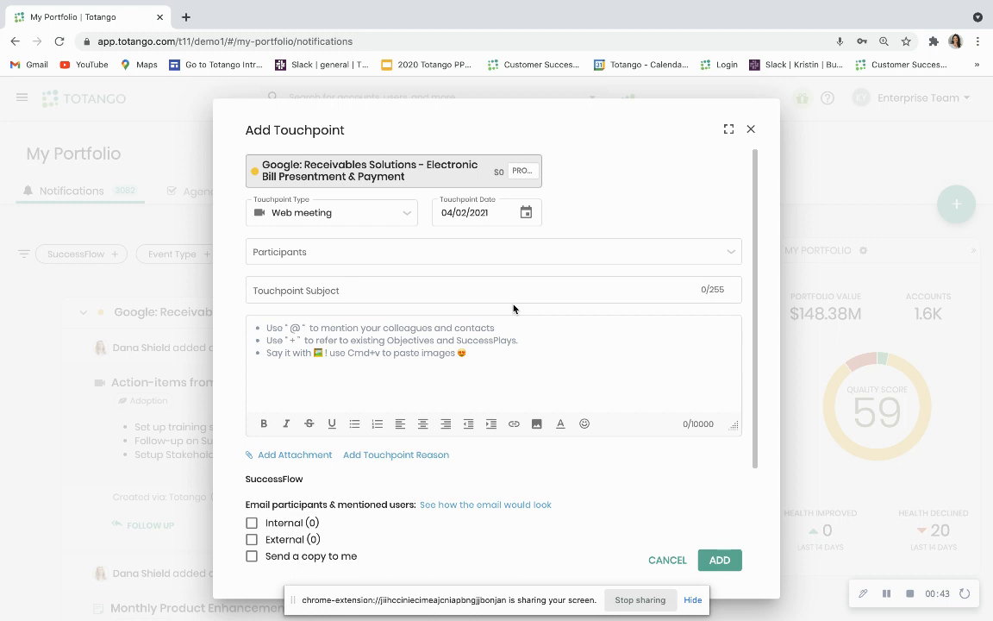
pyautogui.click(493, 290)
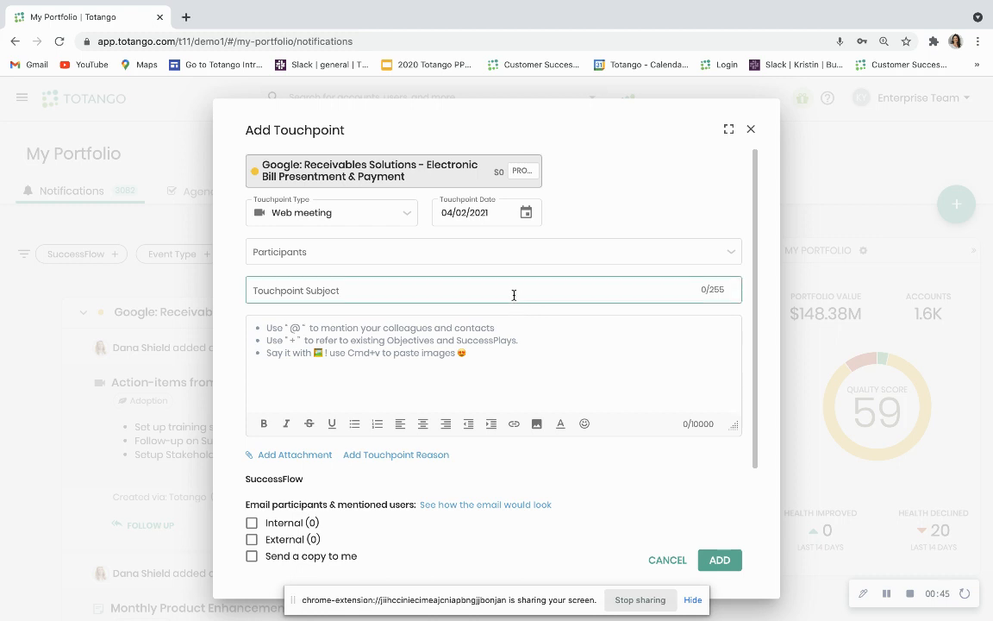
# Step: Add a Touchpoint Reason field, revealing the reason list and SuccessFlow icons
pyautogui.click(493, 290)
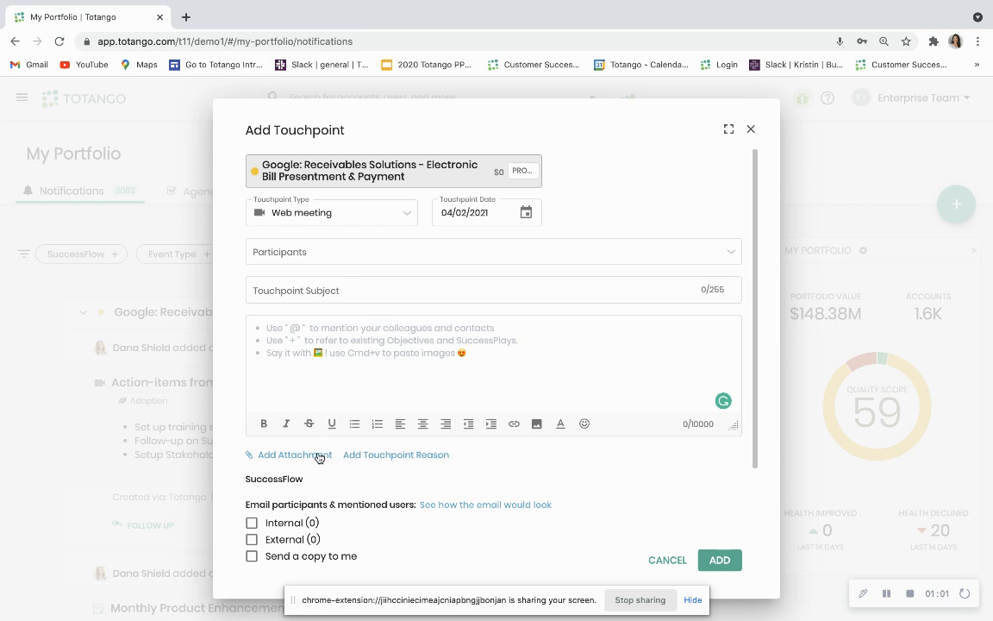
pyautogui.moveTo(357, 459)
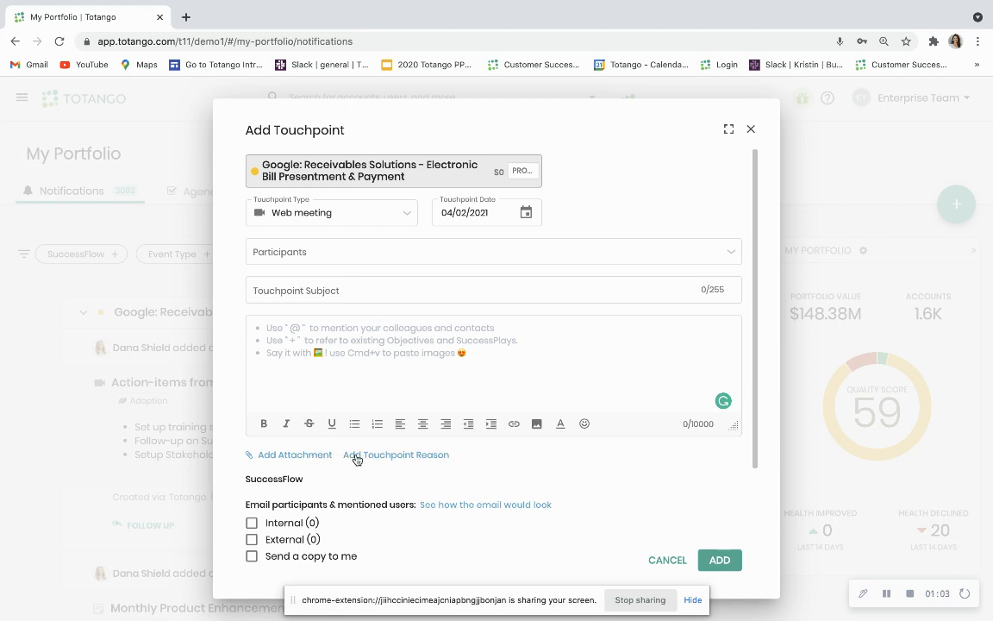
pyautogui.click(397, 456)
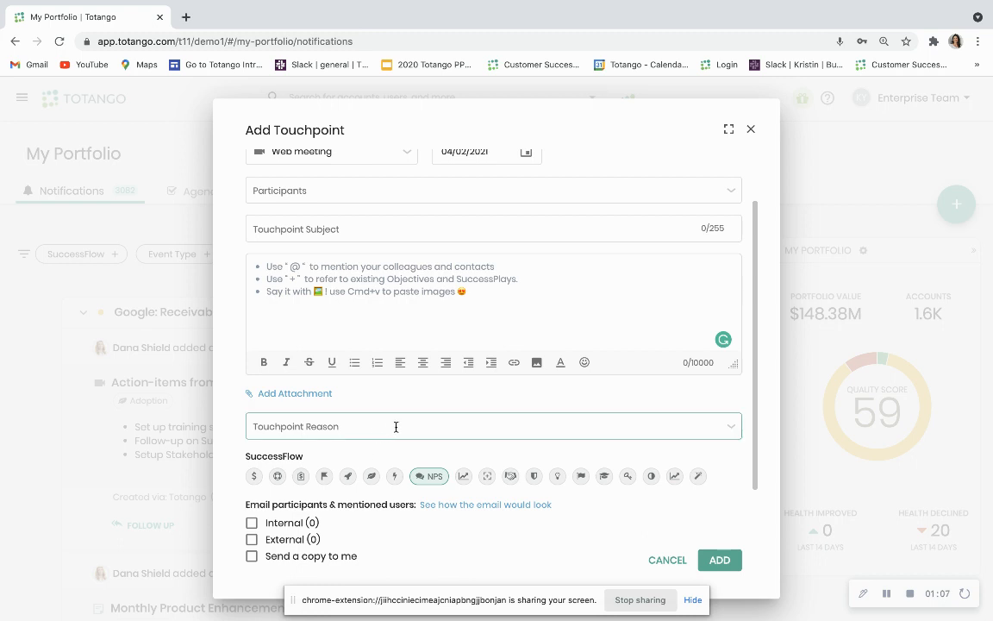
pyautogui.click(493, 426)
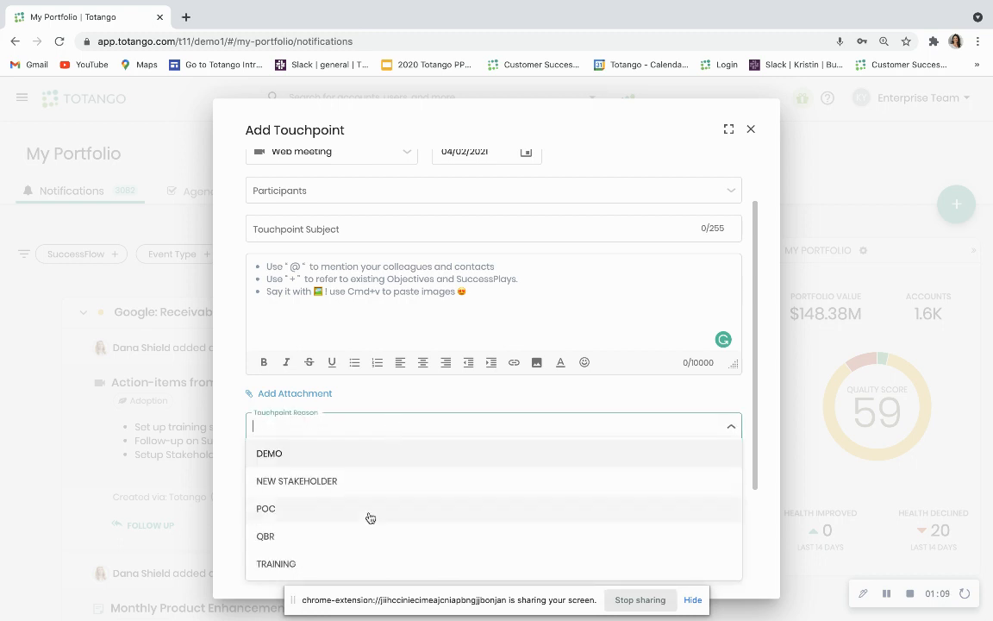
pyautogui.moveTo(414, 444)
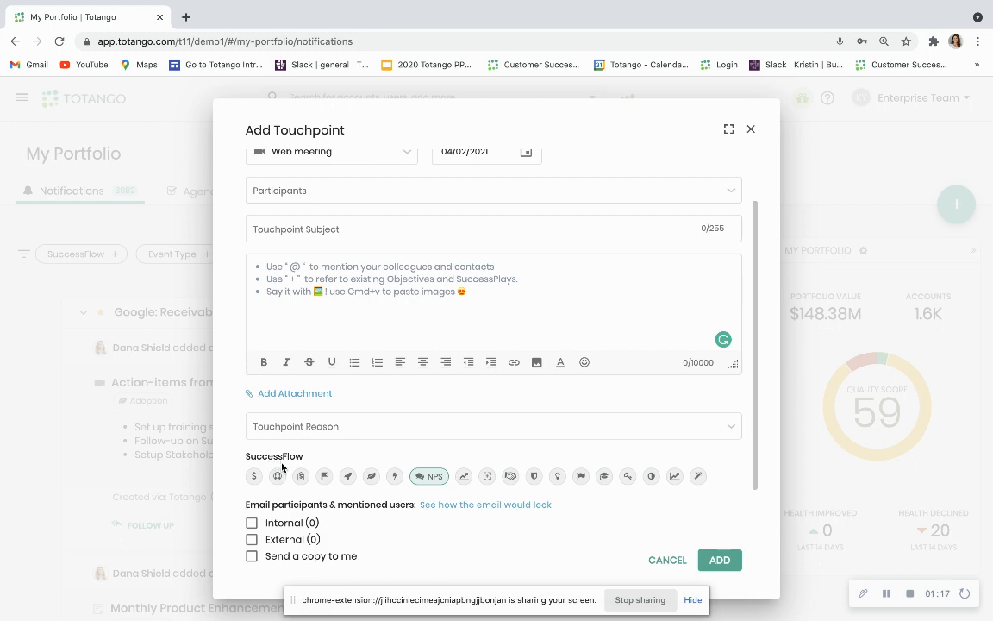
pyautogui.moveTo(239, 469)
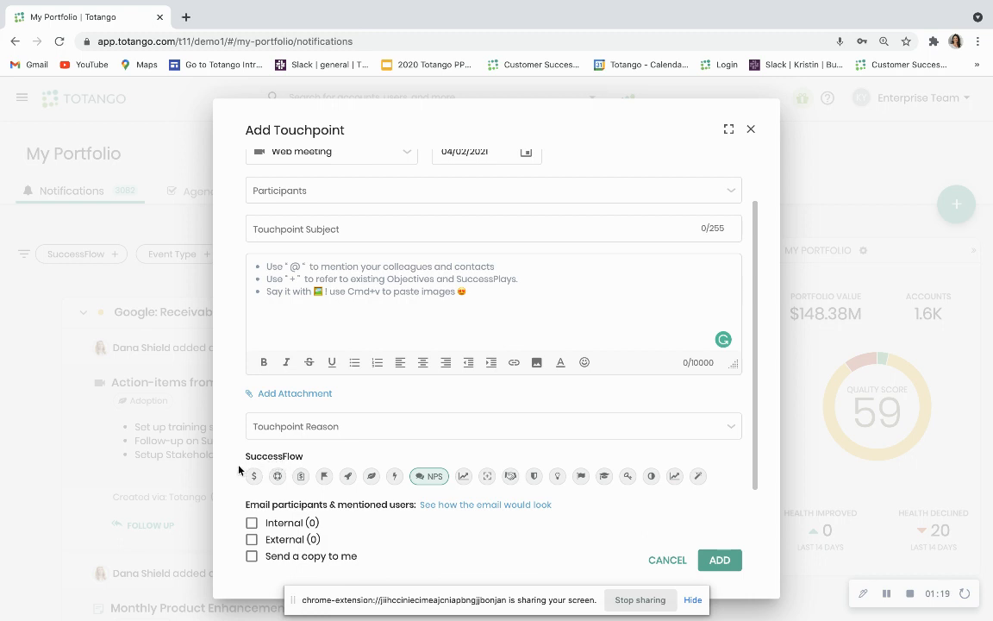
pyautogui.moveTo(252, 475)
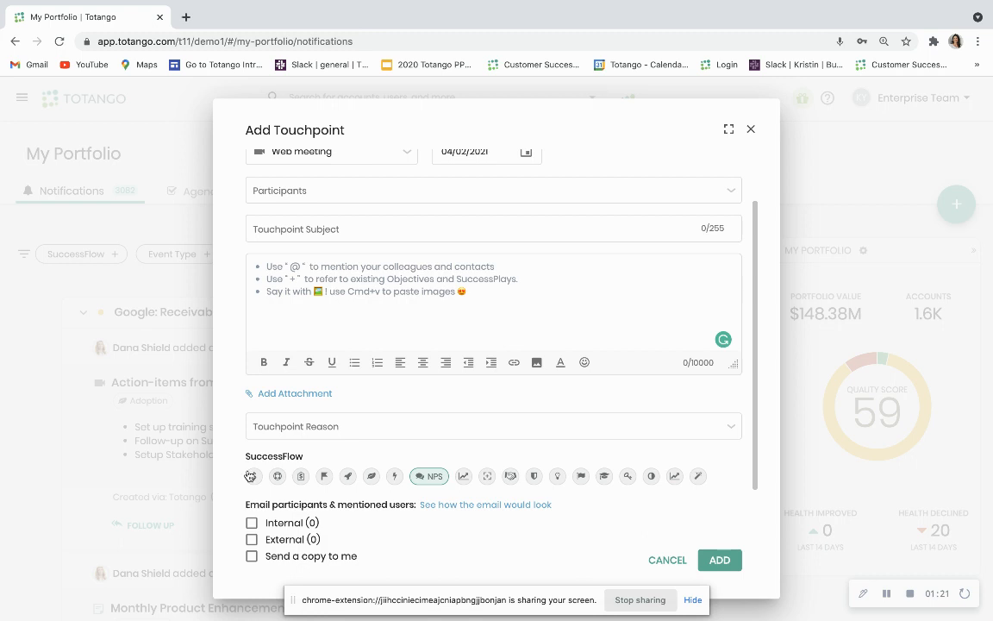
pyautogui.moveTo(252, 476)
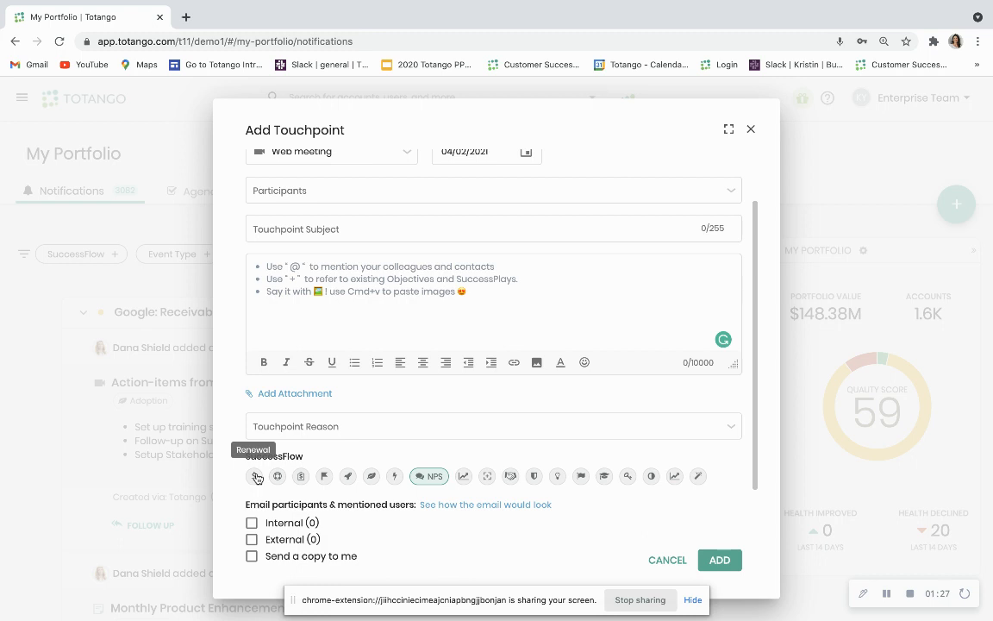
pyautogui.moveTo(728, 574)
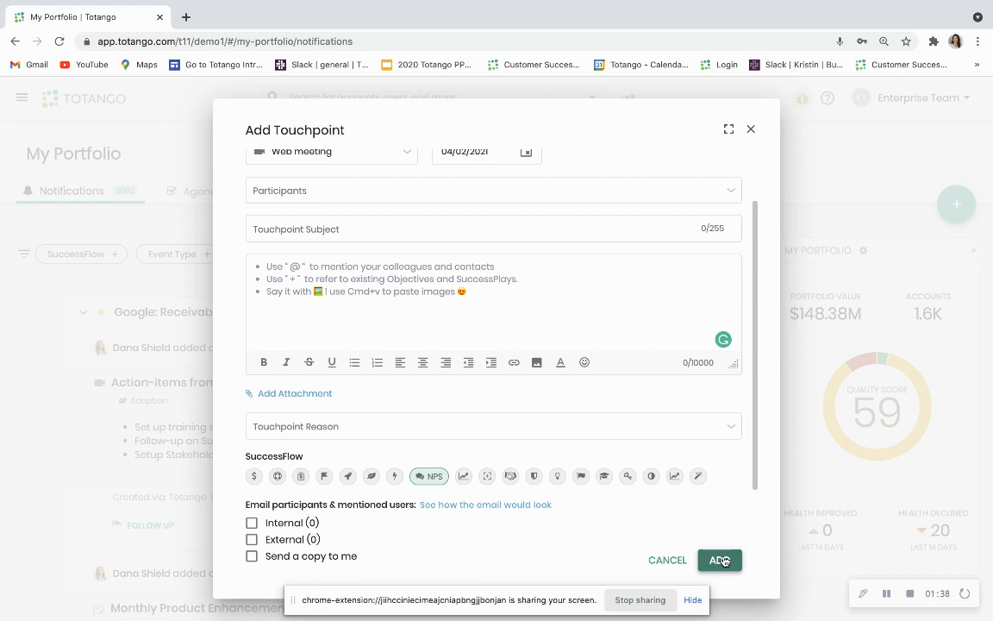
pyautogui.moveTo(721, 559)
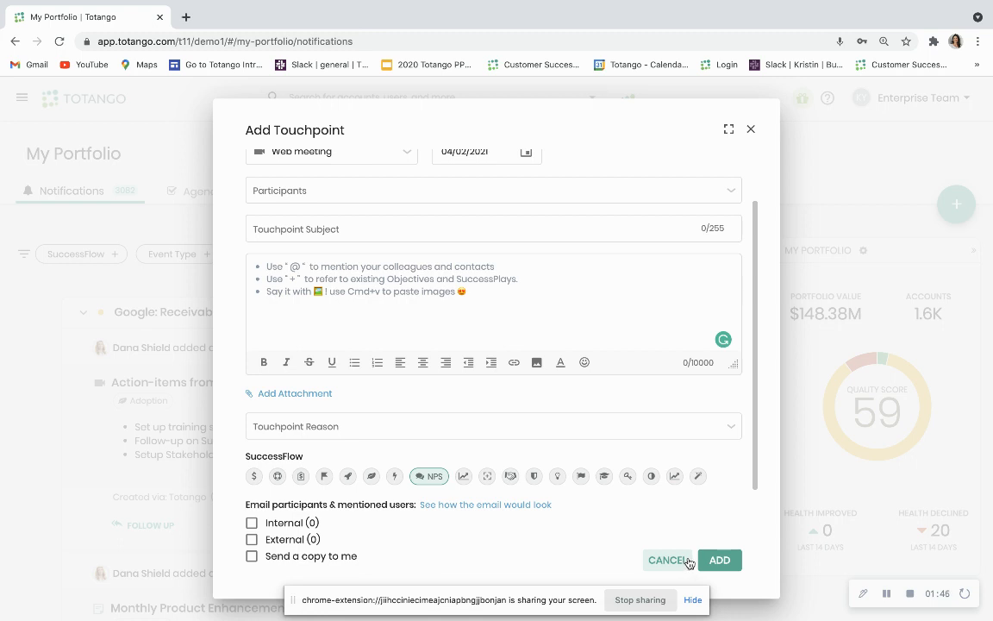
pyautogui.moveTo(686, 559)
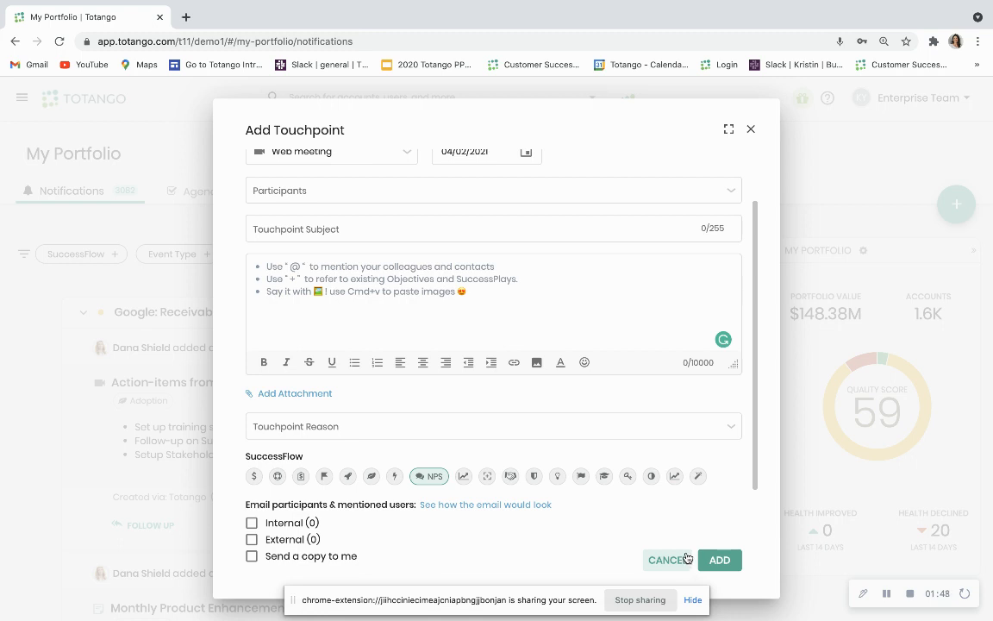